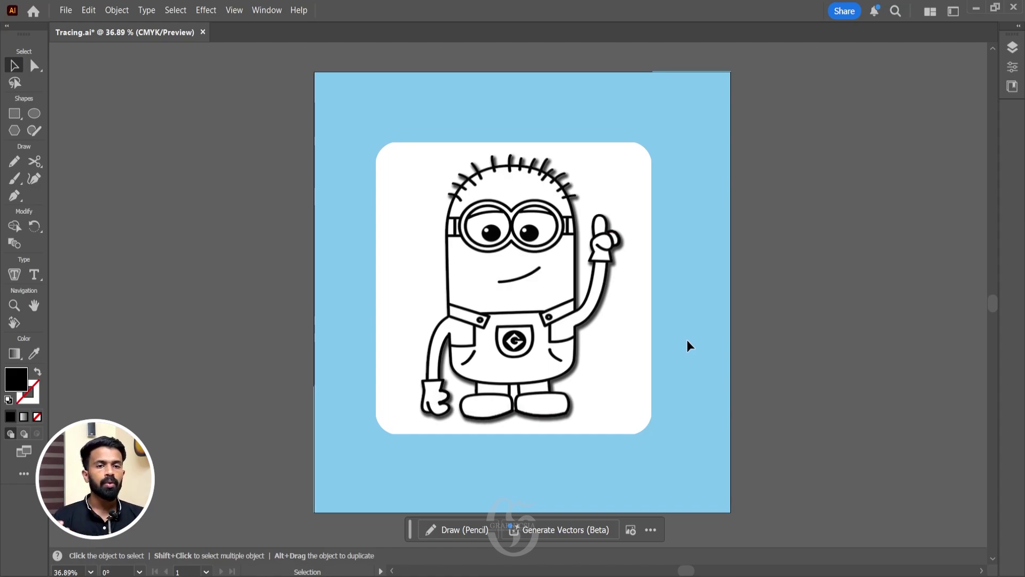
pyautogui.moveTo(675, 343)
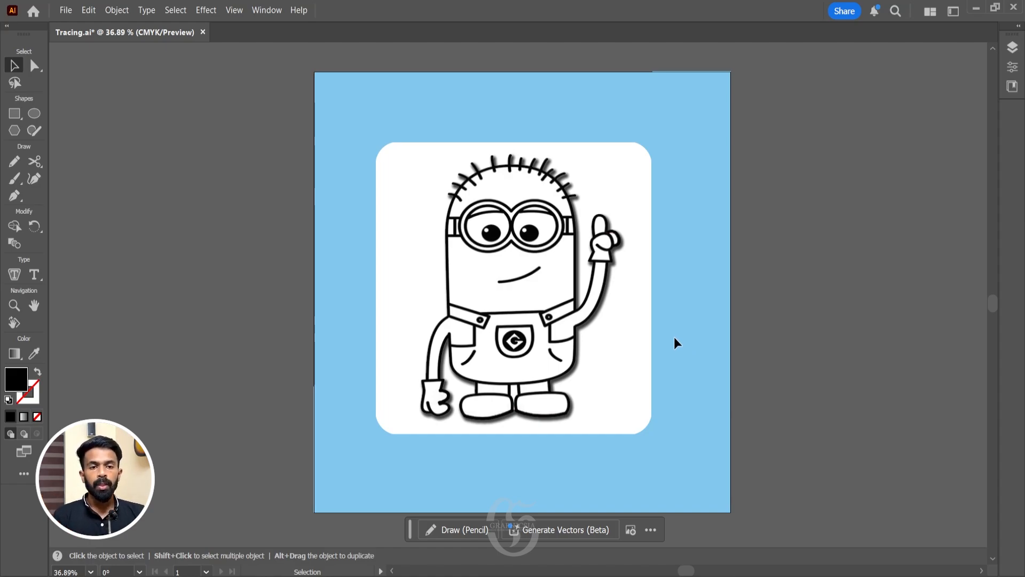
# Select the placed minion image and open the Object menu for Image Trace options.
pyautogui.click(513, 287)
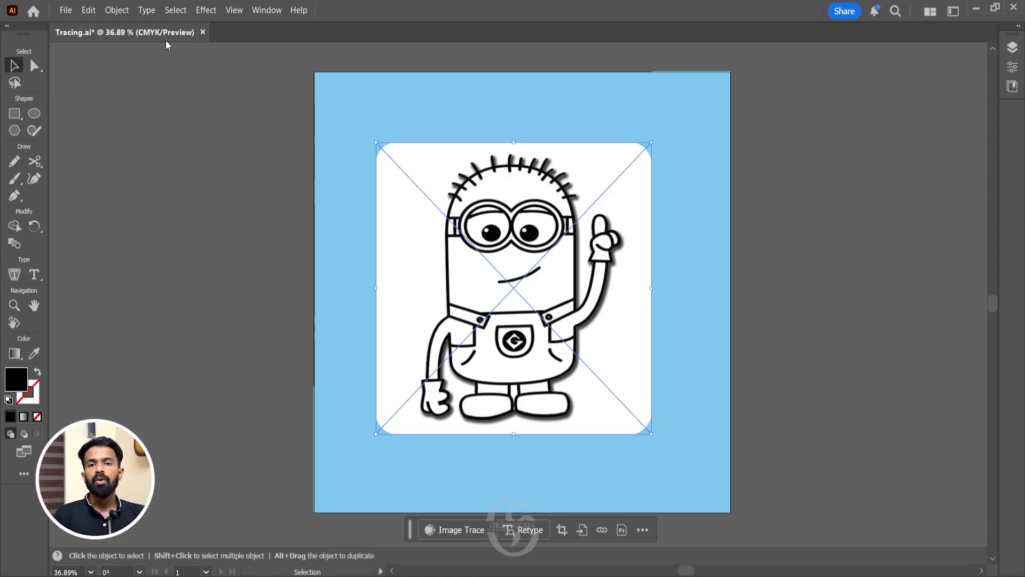
pyautogui.click(117, 10)
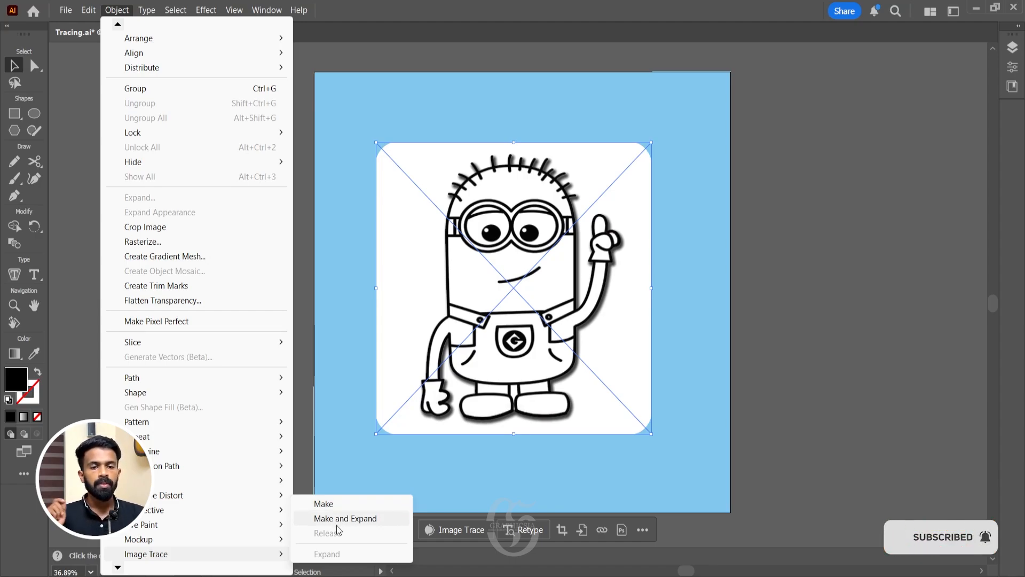
pyautogui.moveTo(331, 509)
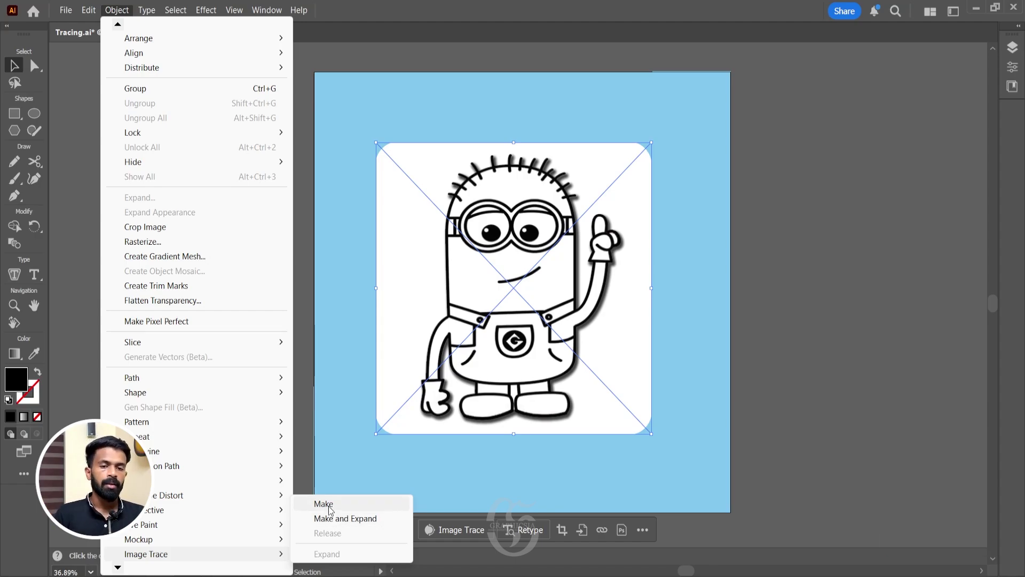
pyautogui.click(324, 503)
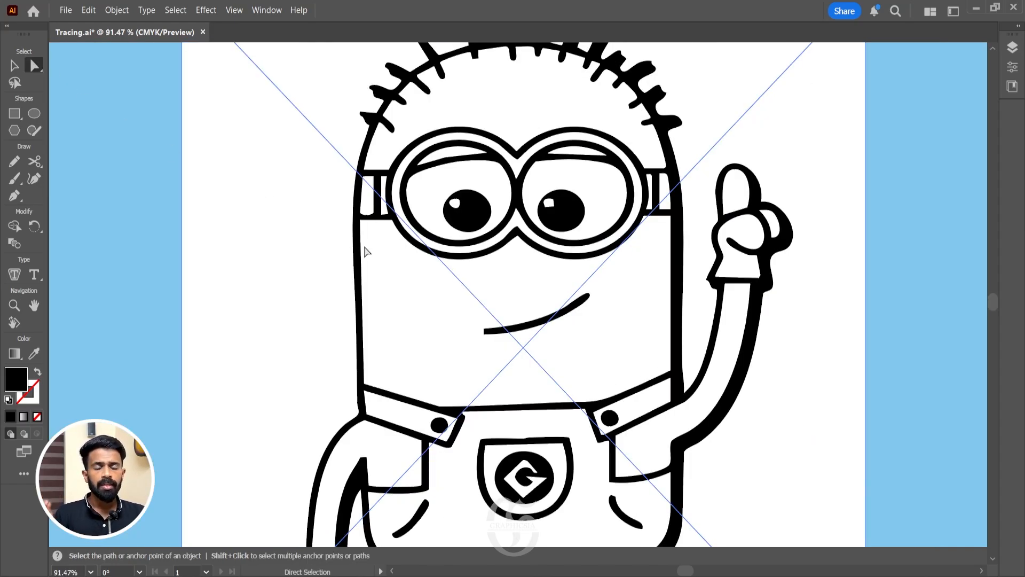
pyautogui.moveTo(436, 273)
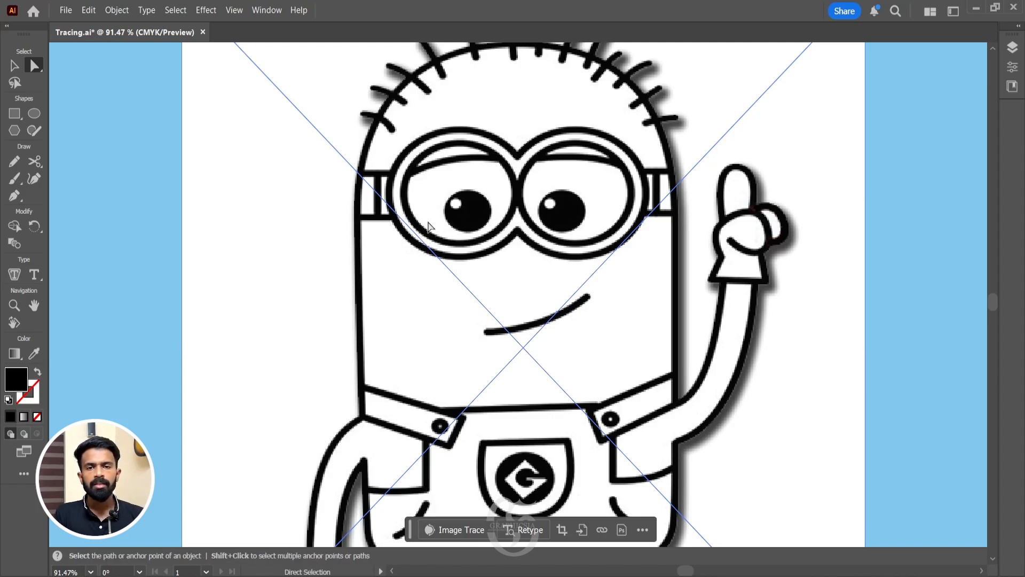
pyautogui.click(116, 10)
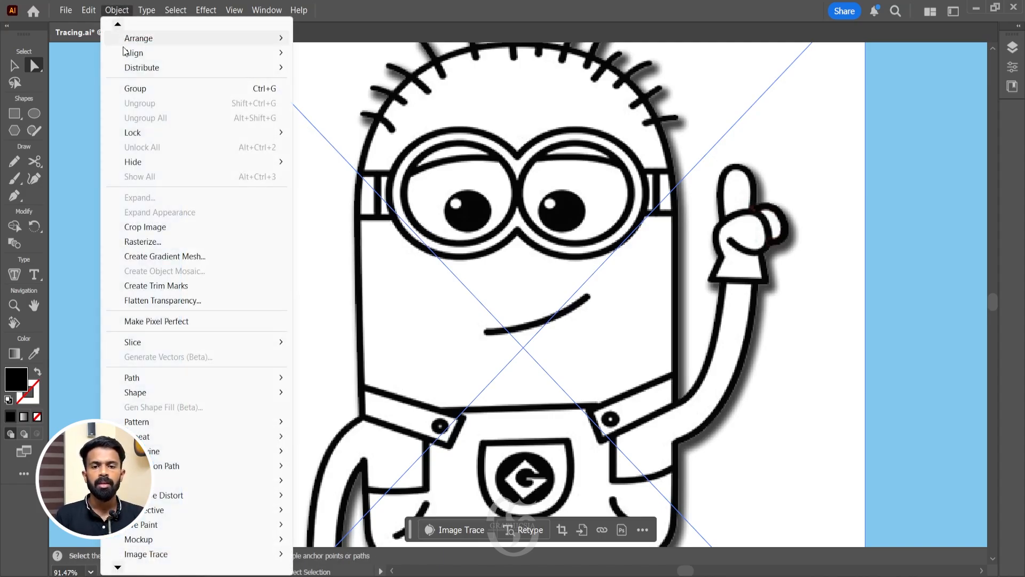
pyautogui.moveTo(155, 555)
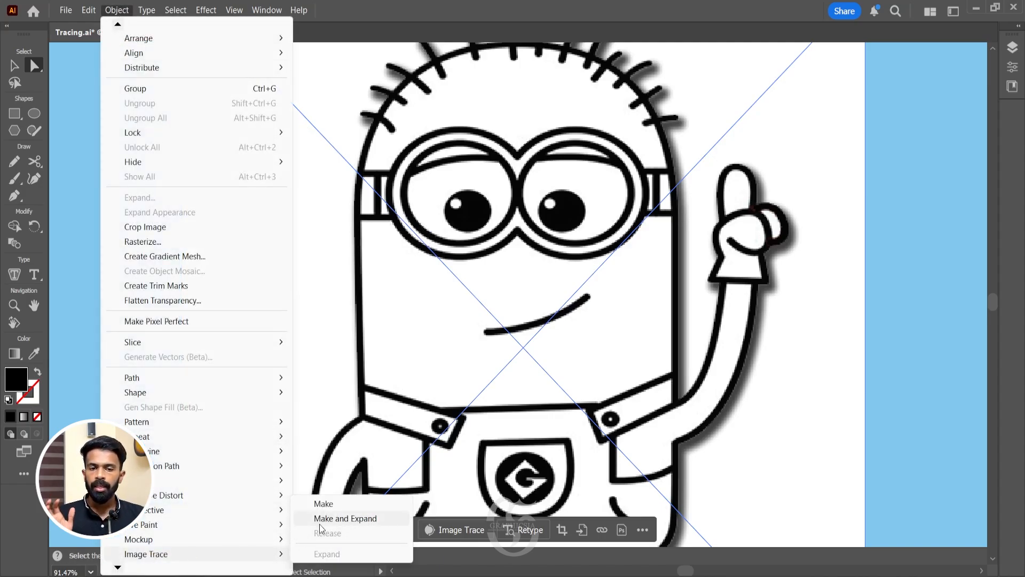
pyautogui.click(345, 518)
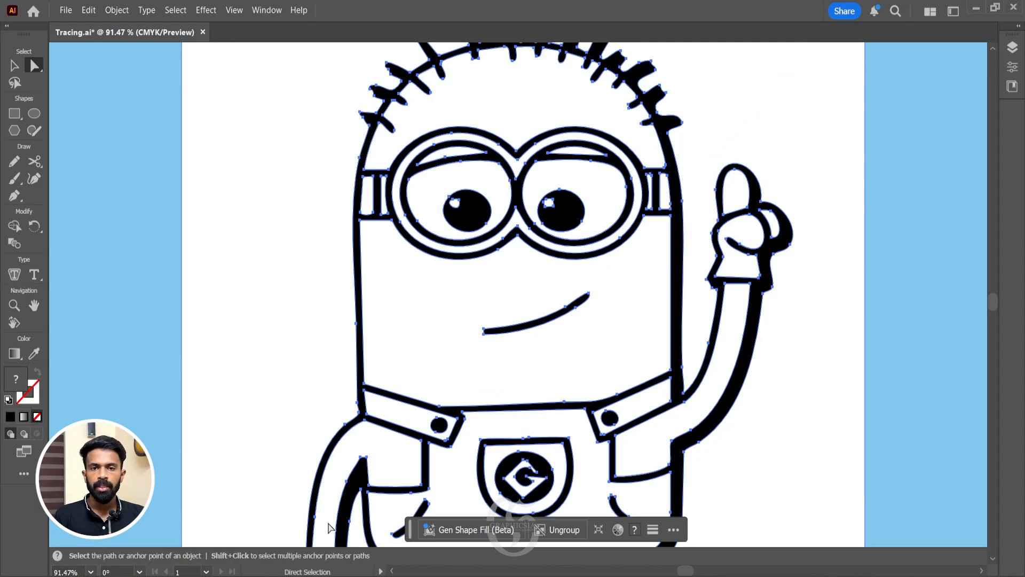
pyautogui.moveTo(510, 220)
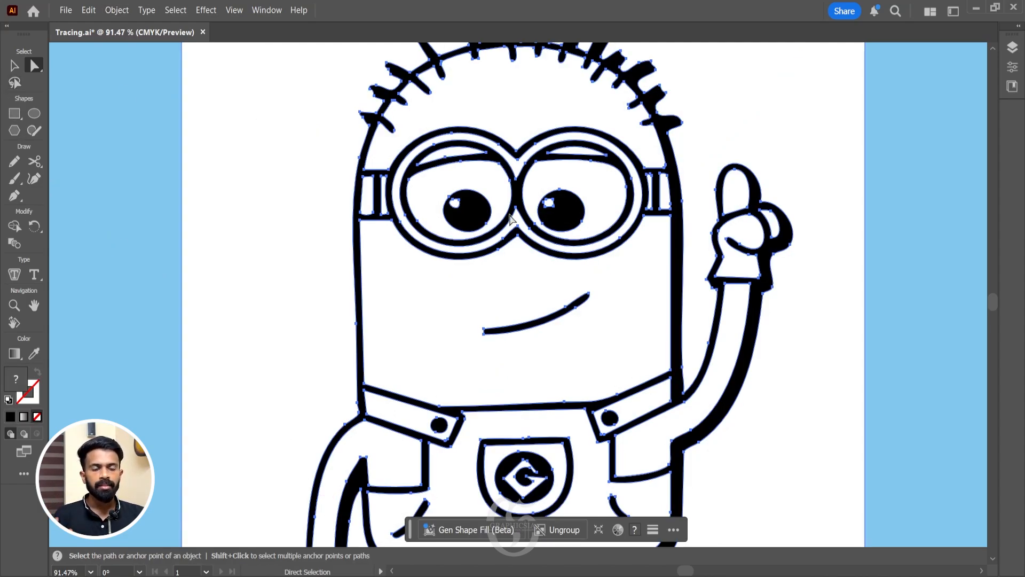
pyautogui.moveTo(572, 270)
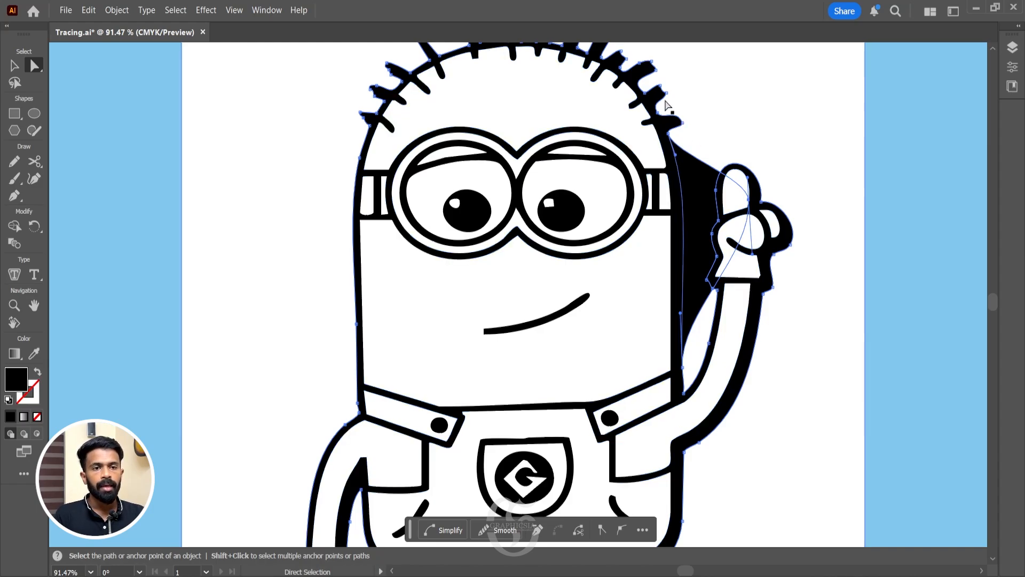
pyautogui.moveTo(674, 122); pyautogui.dragTo(726, 104)
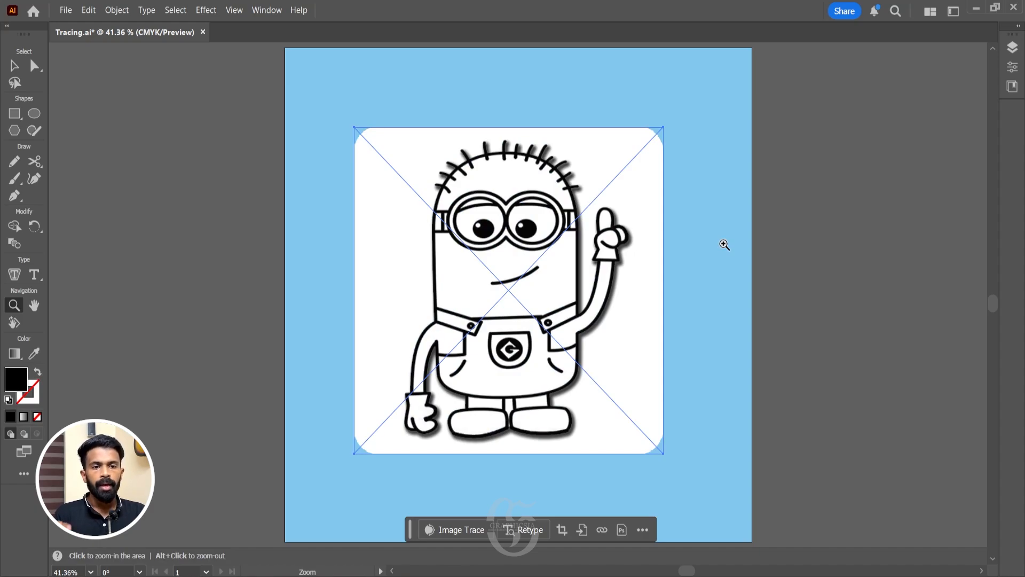
pyautogui.moveTo(668, 243)
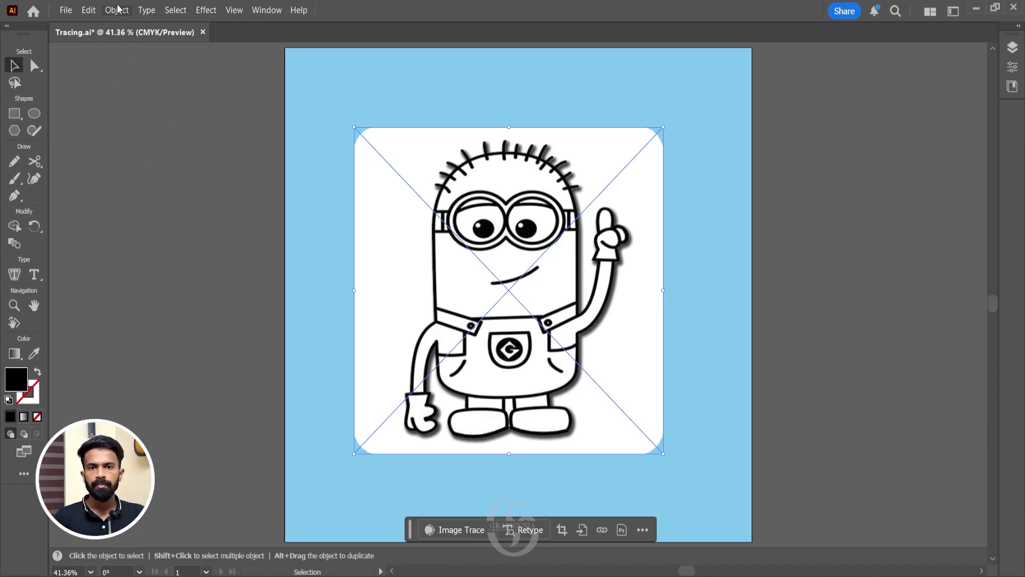
# Trace and expand the minion image into black vector outlines with Make and Expand.
pyautogui.click(117, 9)
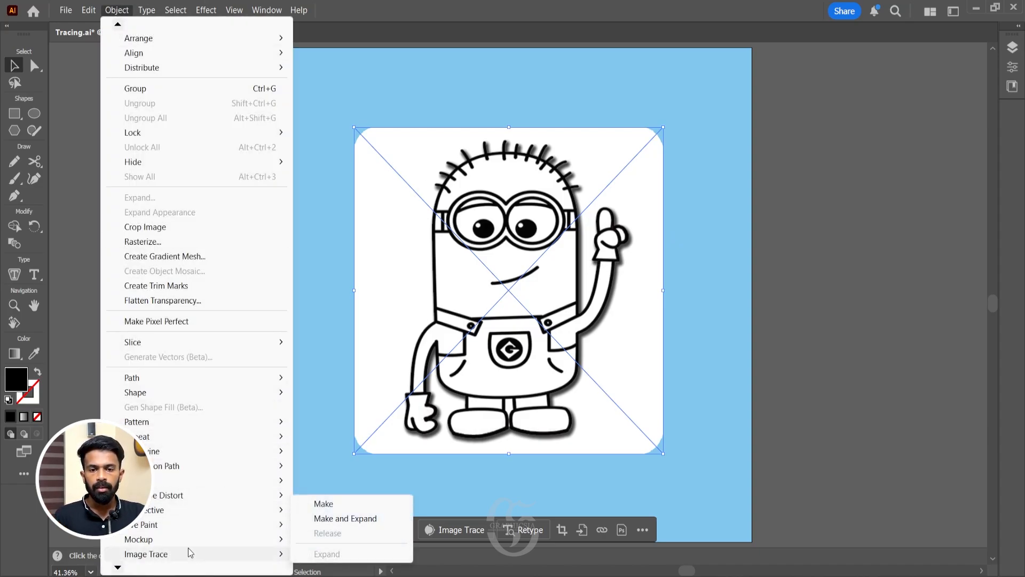
pyautogui.click(345, 518)
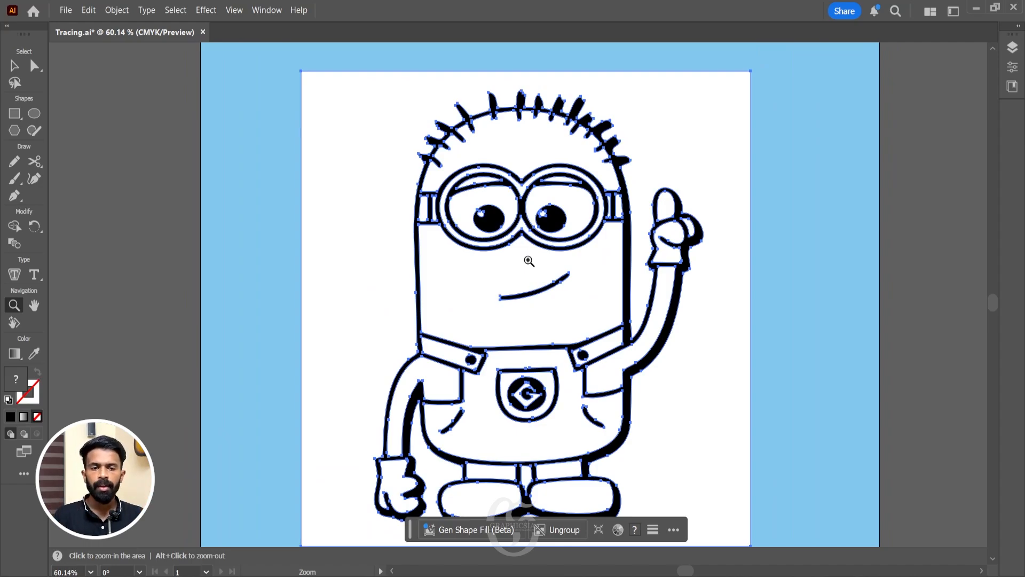
pyautogui.moveTo(433, 157)
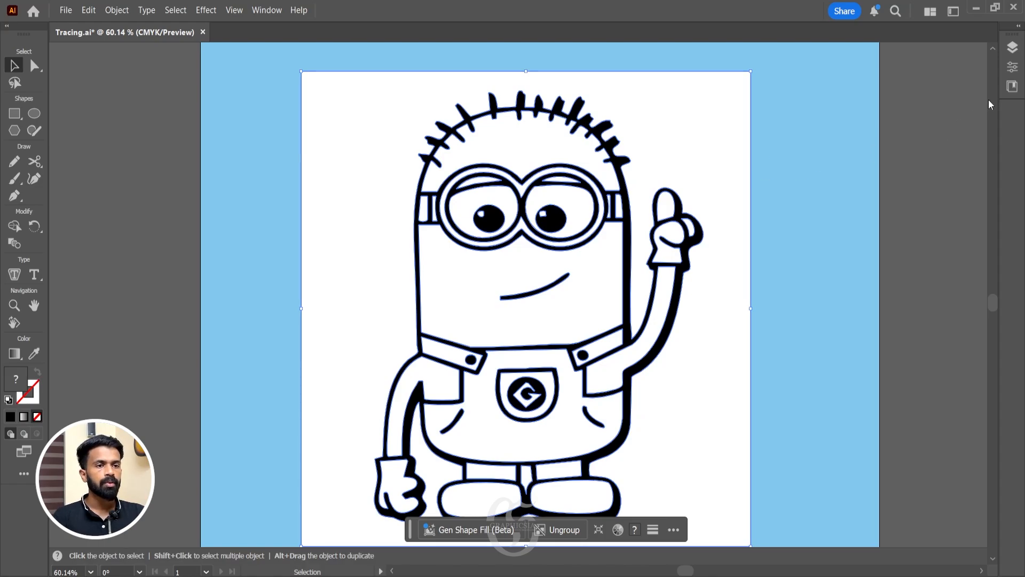
# Ungroup the traced minion and show its separate paths in the Layers panel.
pyautogui.click(1010, 47)
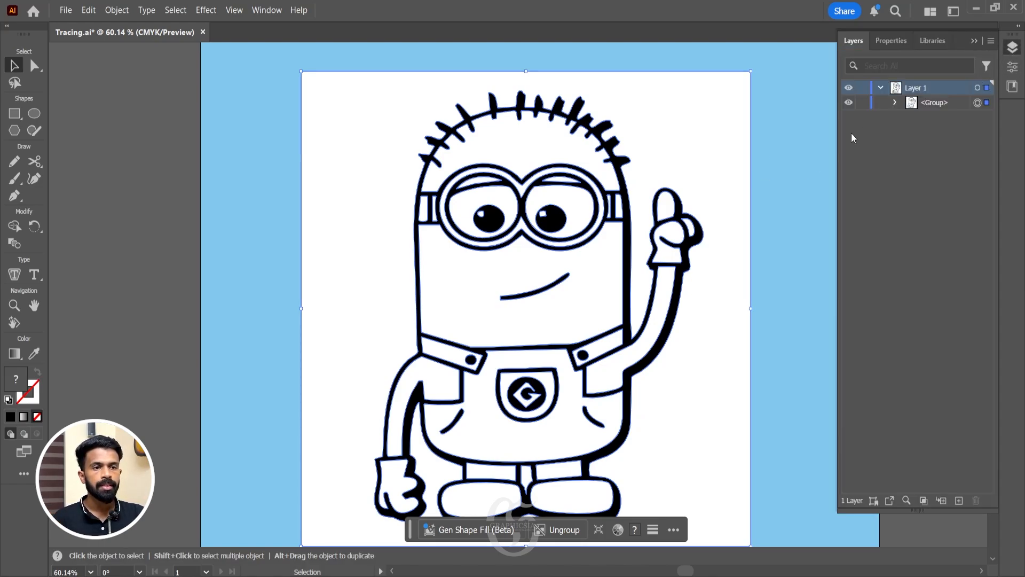
pyautogui.click(894, 102)
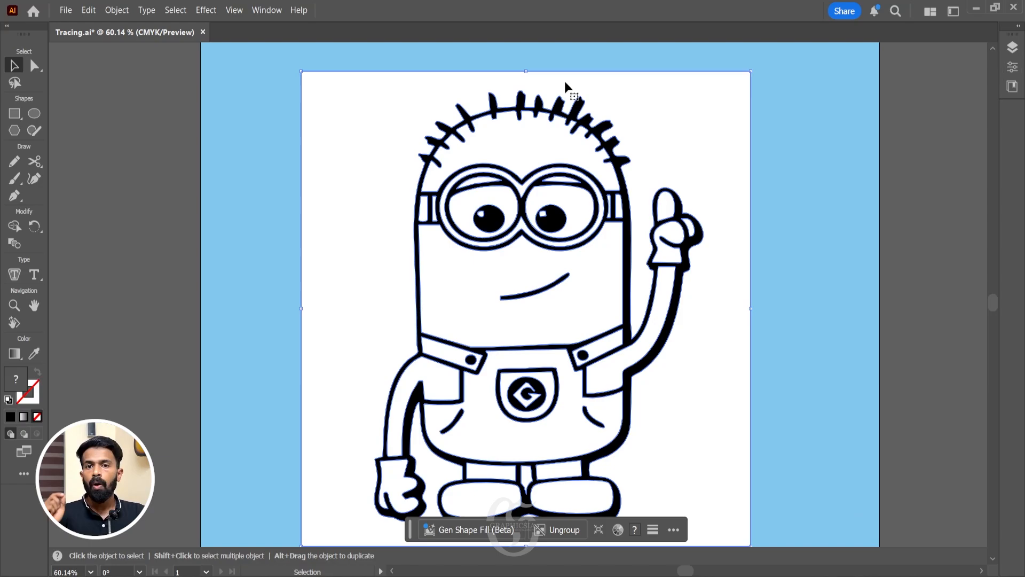
pyautogui.click(116, 9)
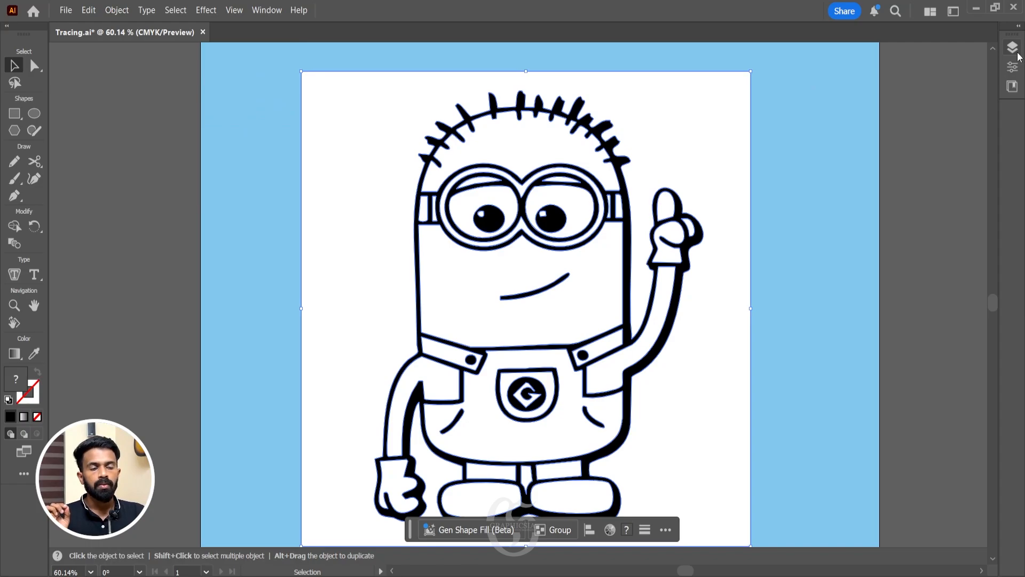
pyautogui.click(1012, 48)
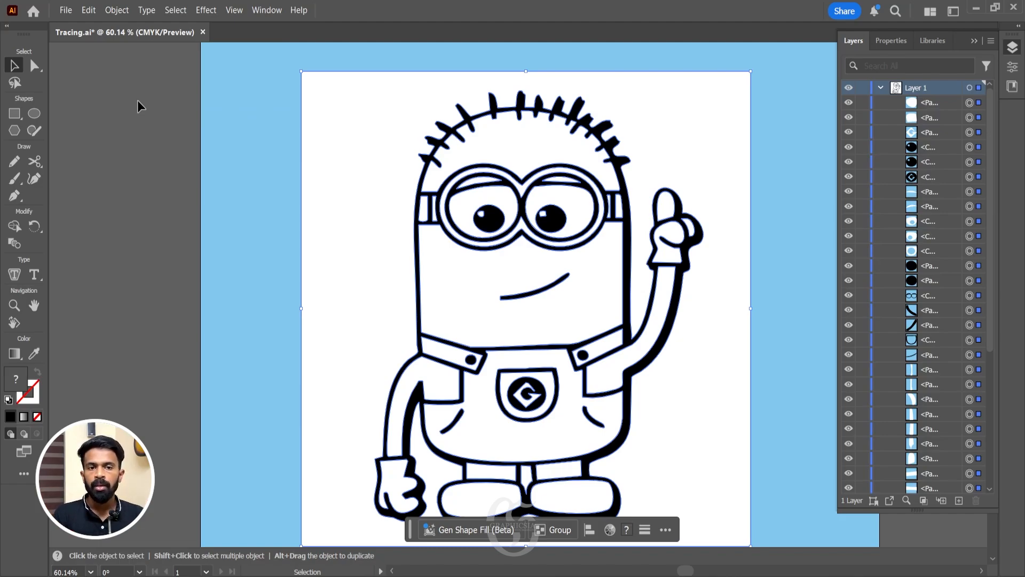
# Scroll down the Layers panel to find the white-filled minion paths.
pyautogui.scroll(-3)
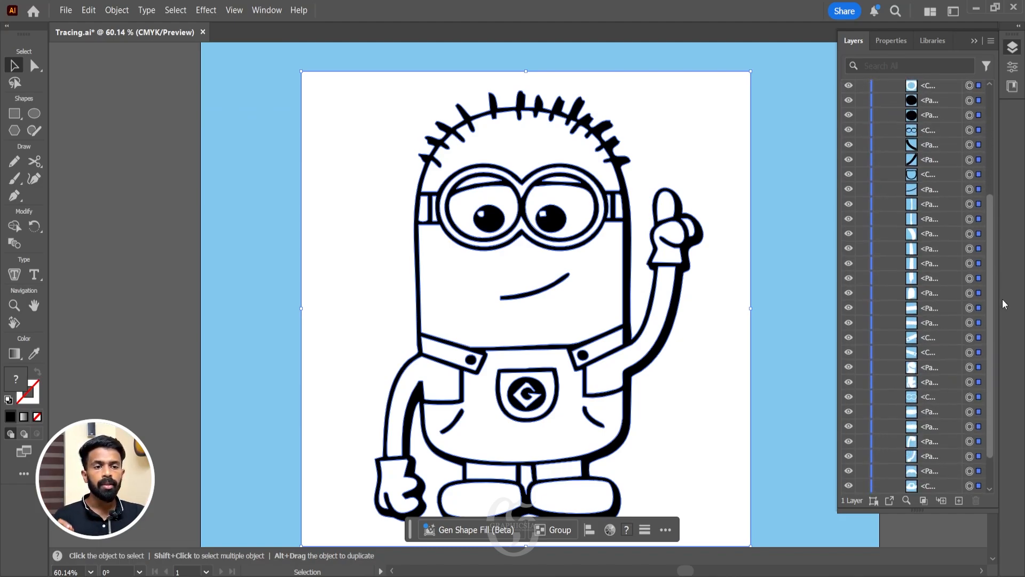
pyautogui.scroll(-3)
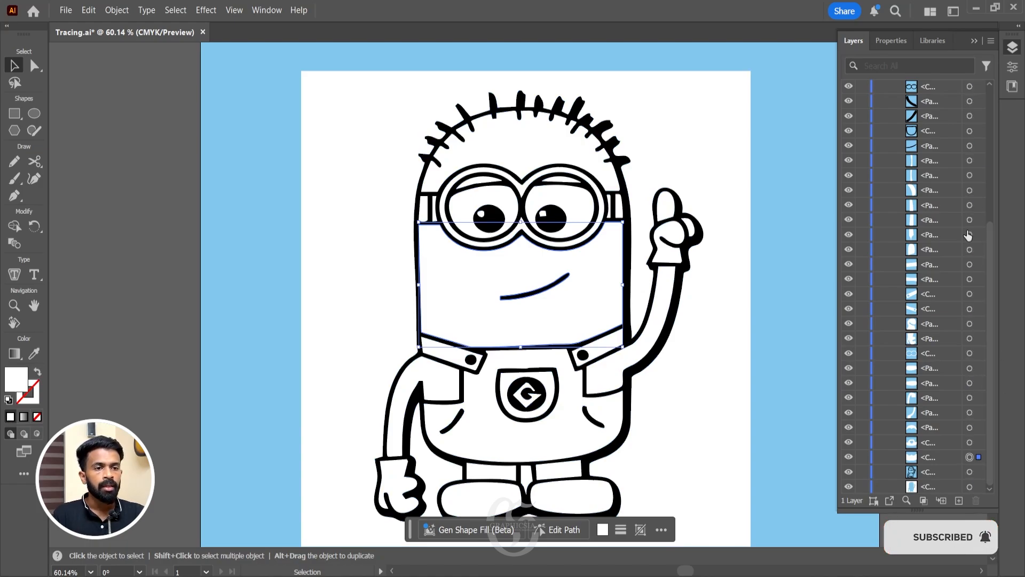
pyautogui.moveTo(971, 166)
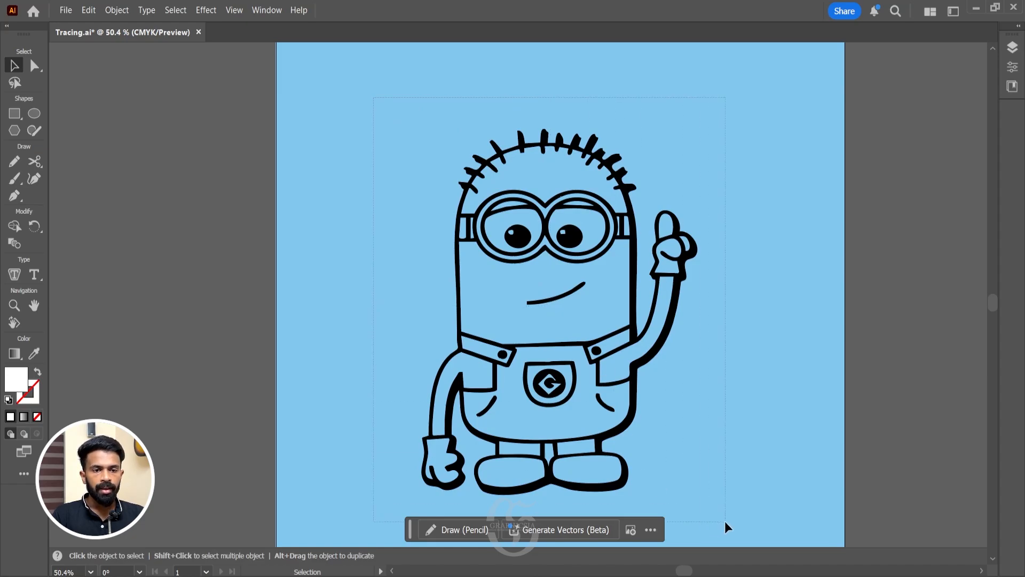
# Group the black minion outlines and drag the group off the artboard to the left.
pyautogui.click(559, 292)
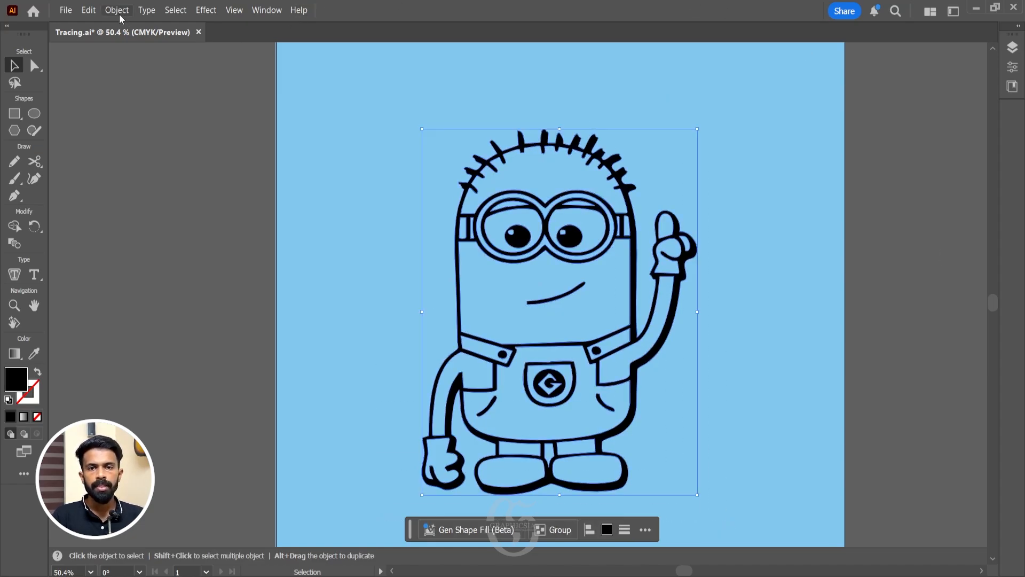
pyautogui.click(115, 10)
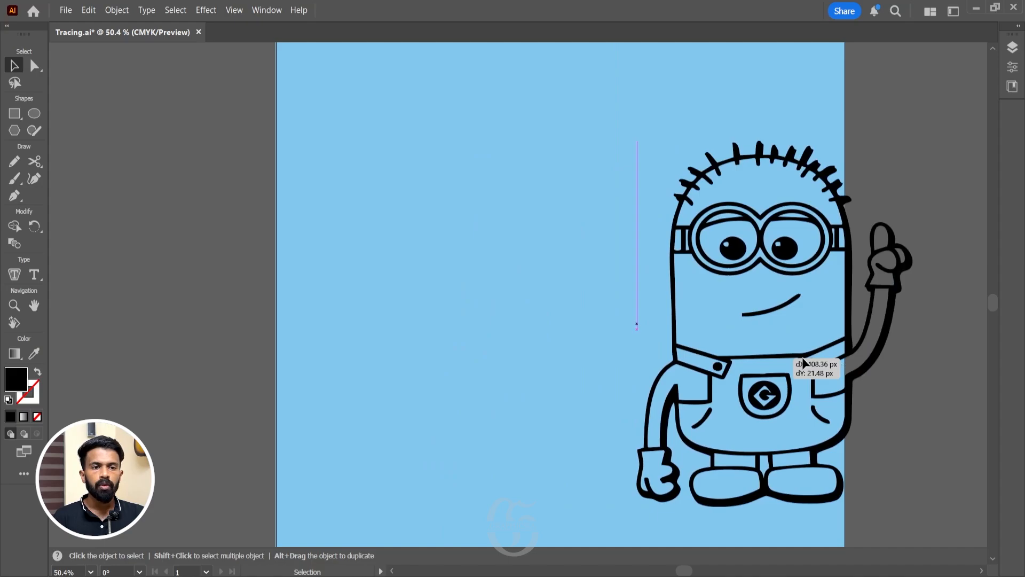
pyautogui.moveTo(805, 365); pyautogui.dragTo(716, 347)
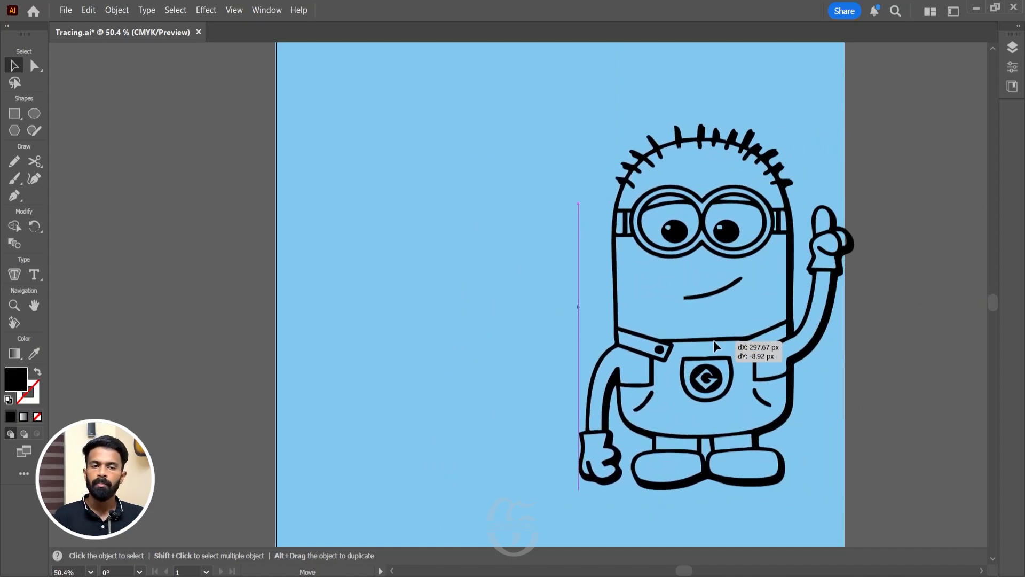
pyautogui.click(14, 305)
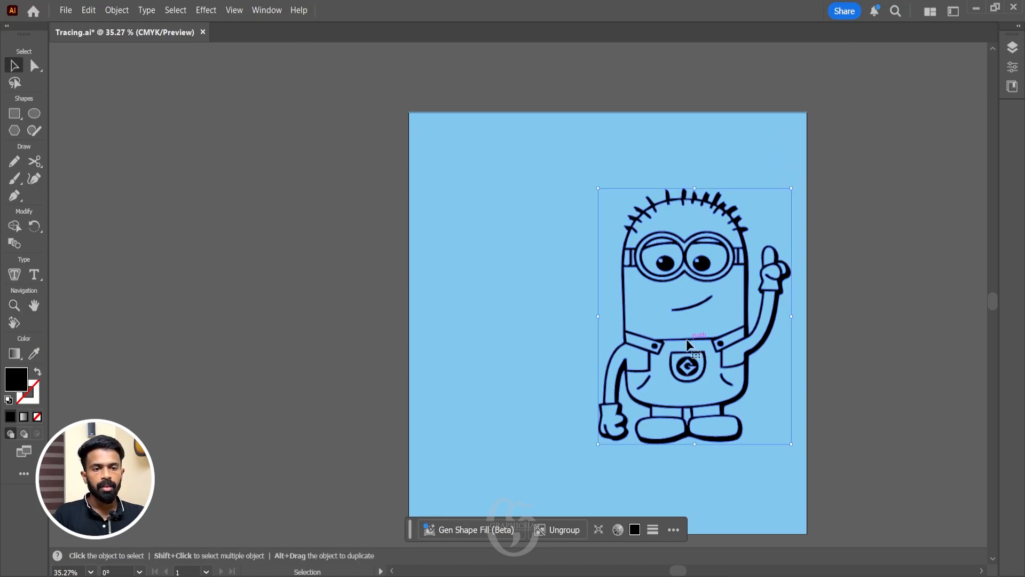
pyautogui.moveTo(693, 314); pyautogui.dragTo(193, 278)
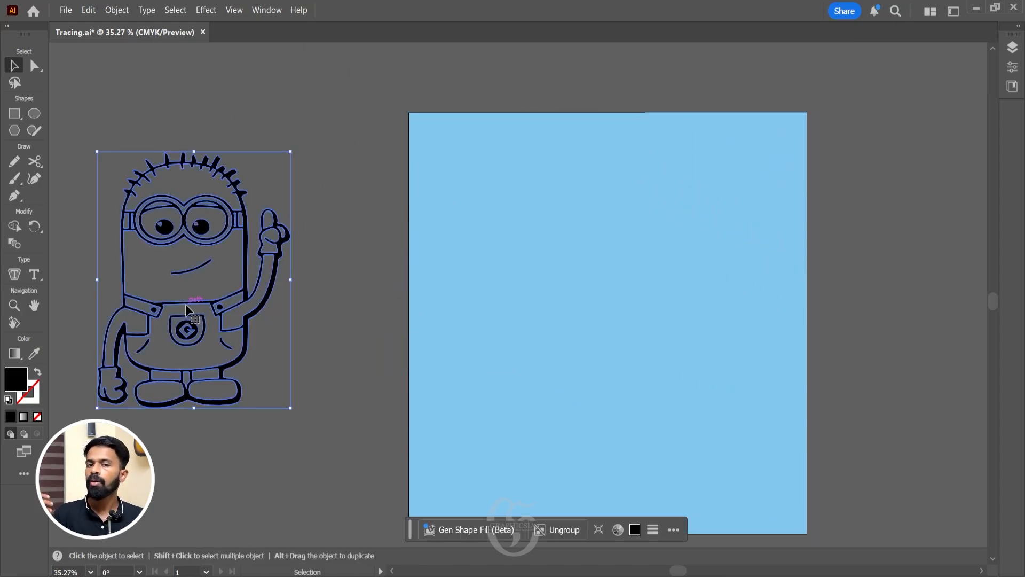